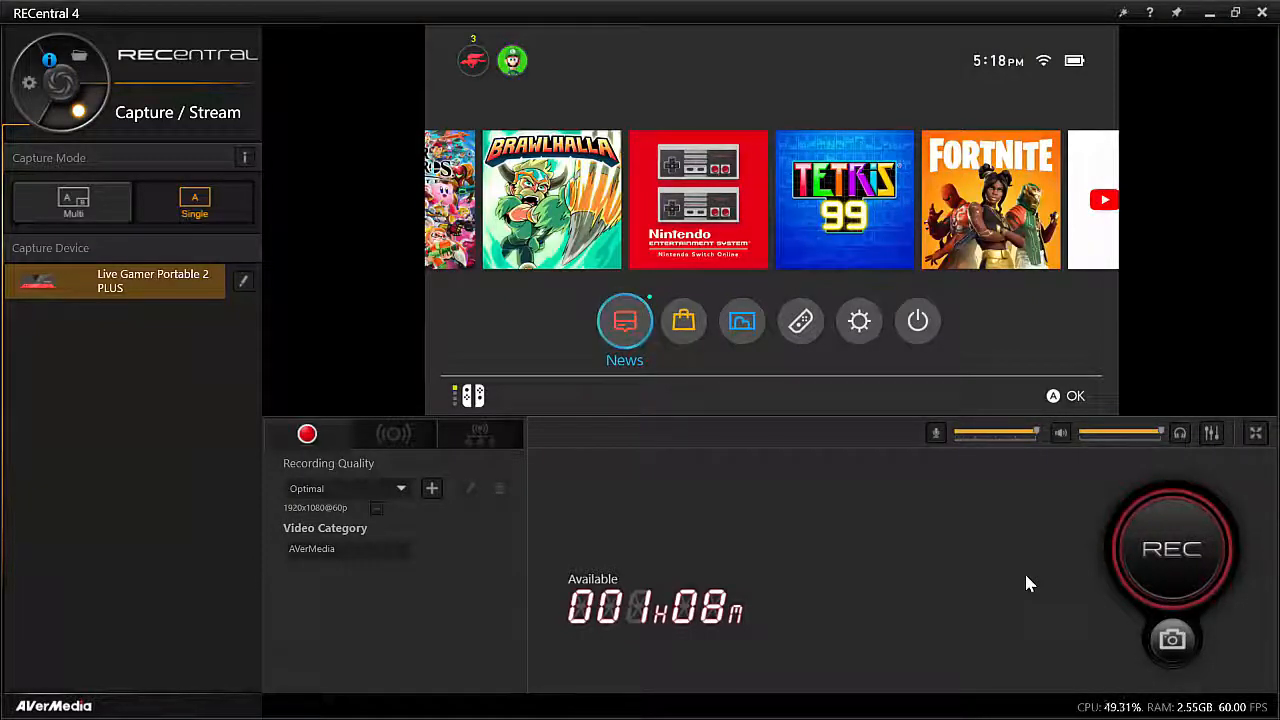
mouse_move(116, 280)
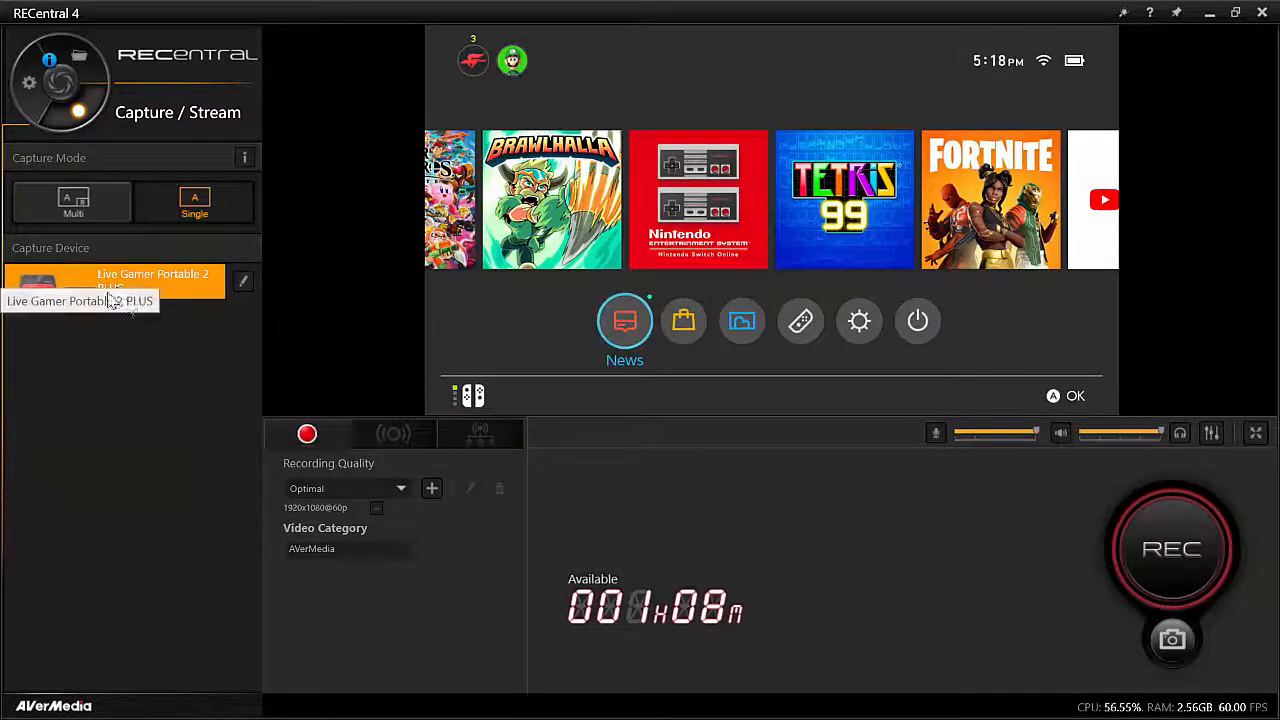
mouse_move(892, 570)
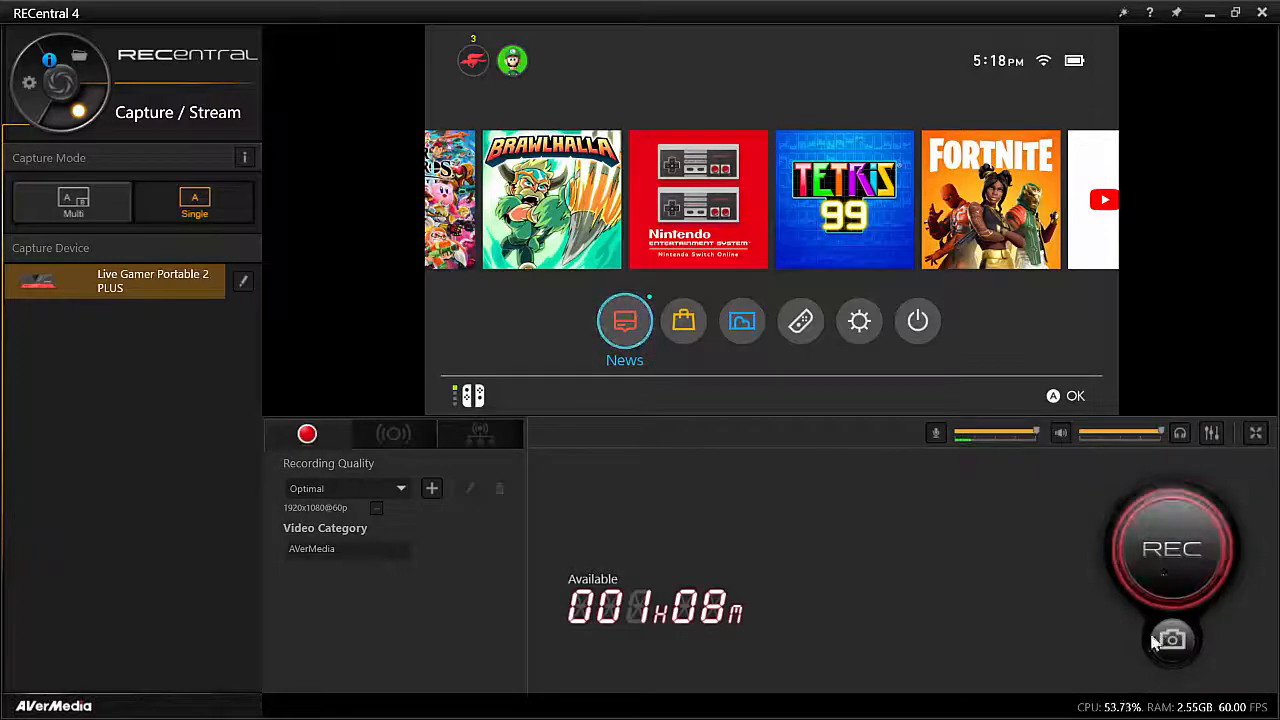
mouse_move(780, 498)
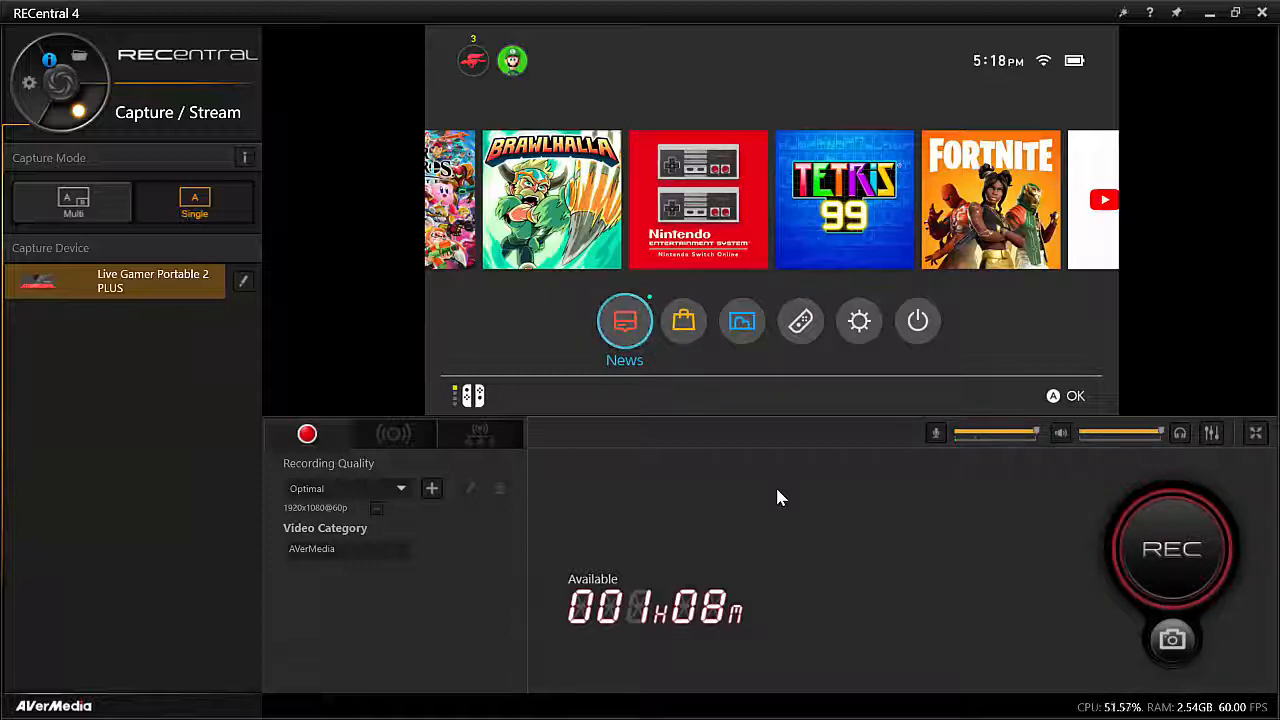
mouse_move(1238, 532)
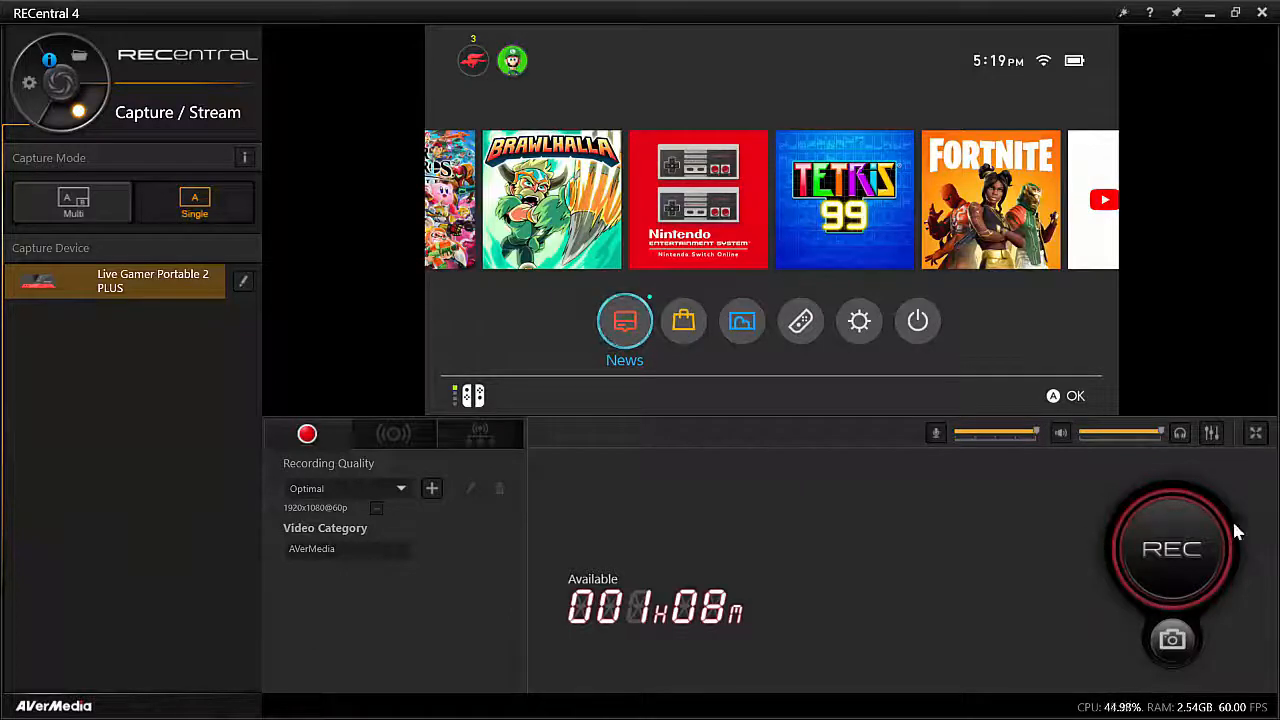
mouse_move(1190, 556)
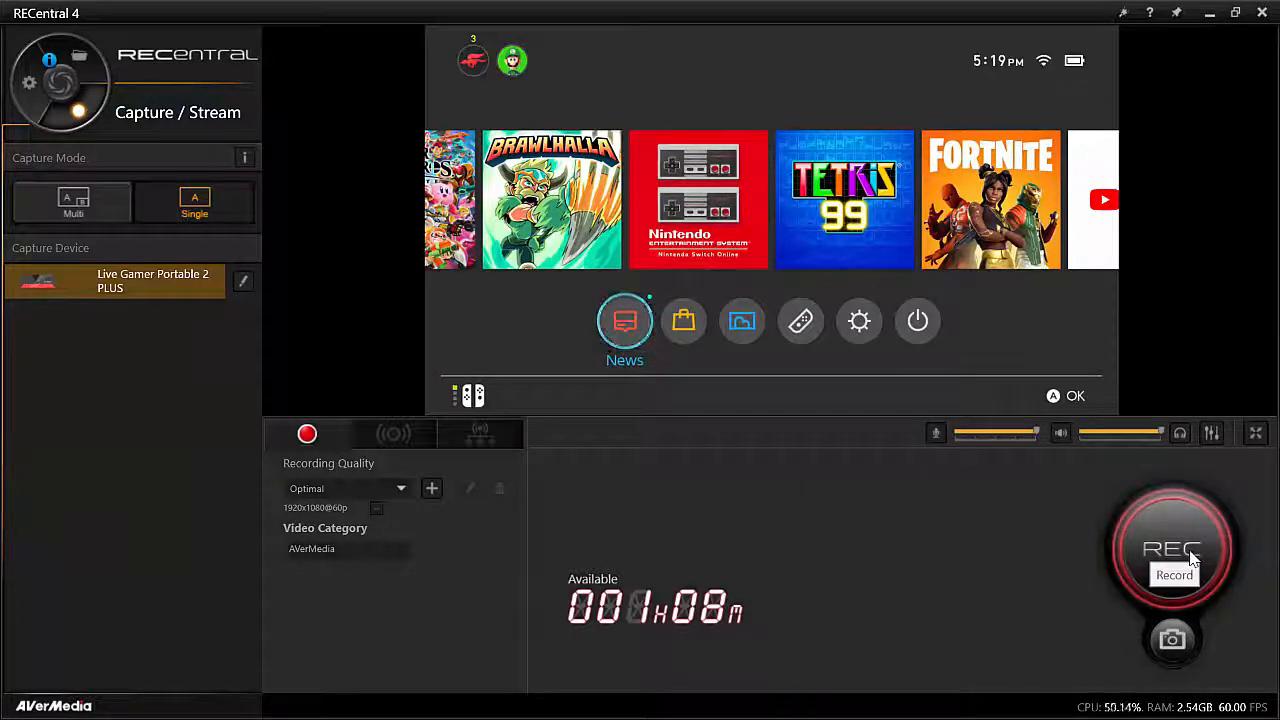
Record about six seconds of the Switch home screen, then stop the recording
click(1172, 550)
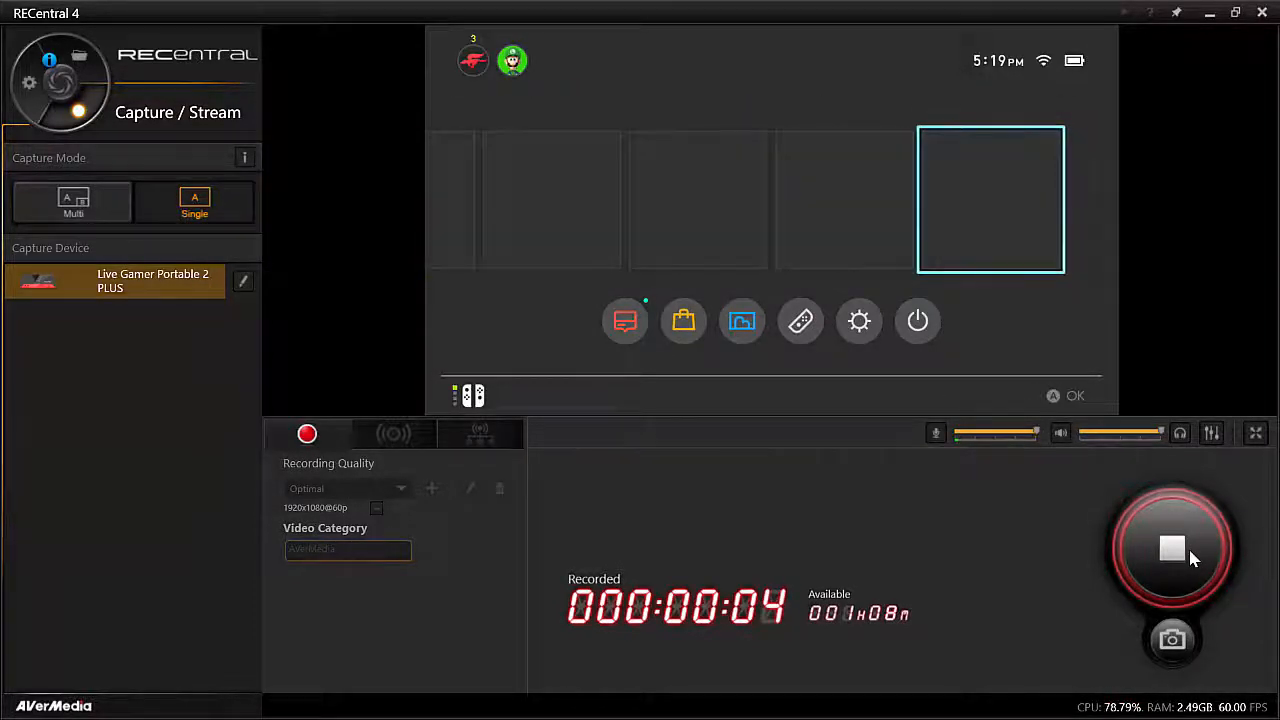
click(1172, 548)
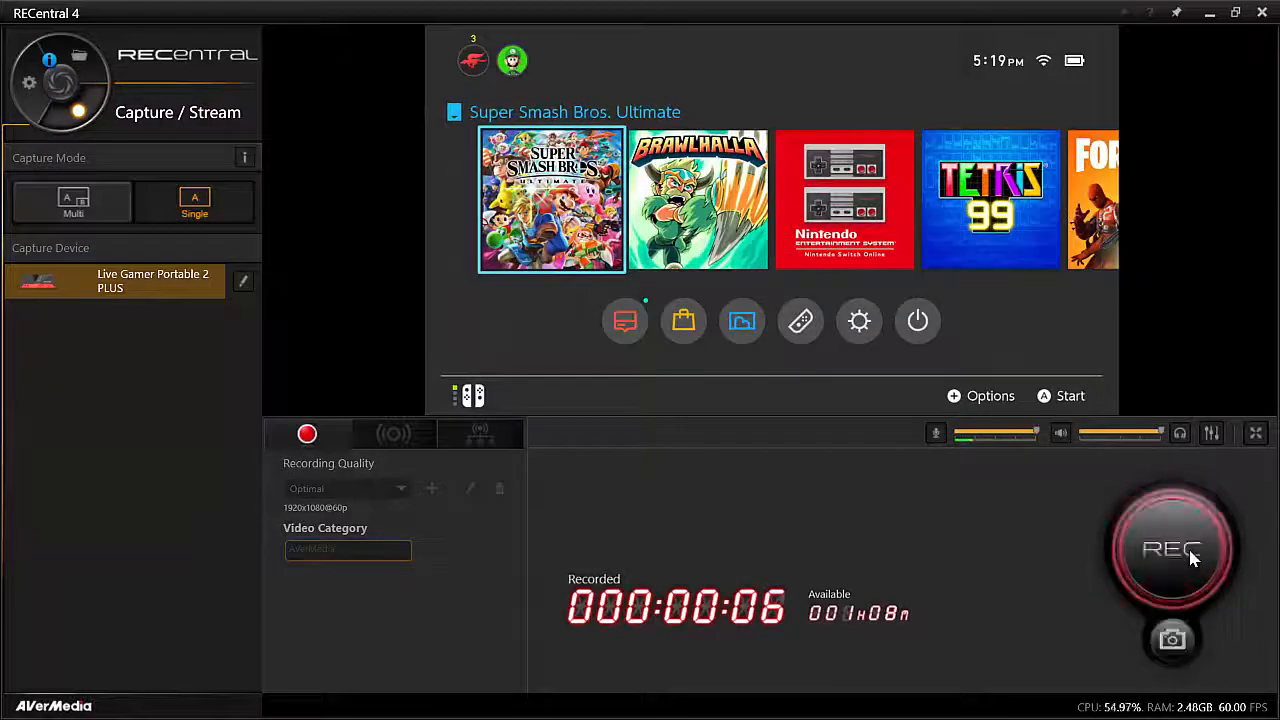
click(1172, 548)
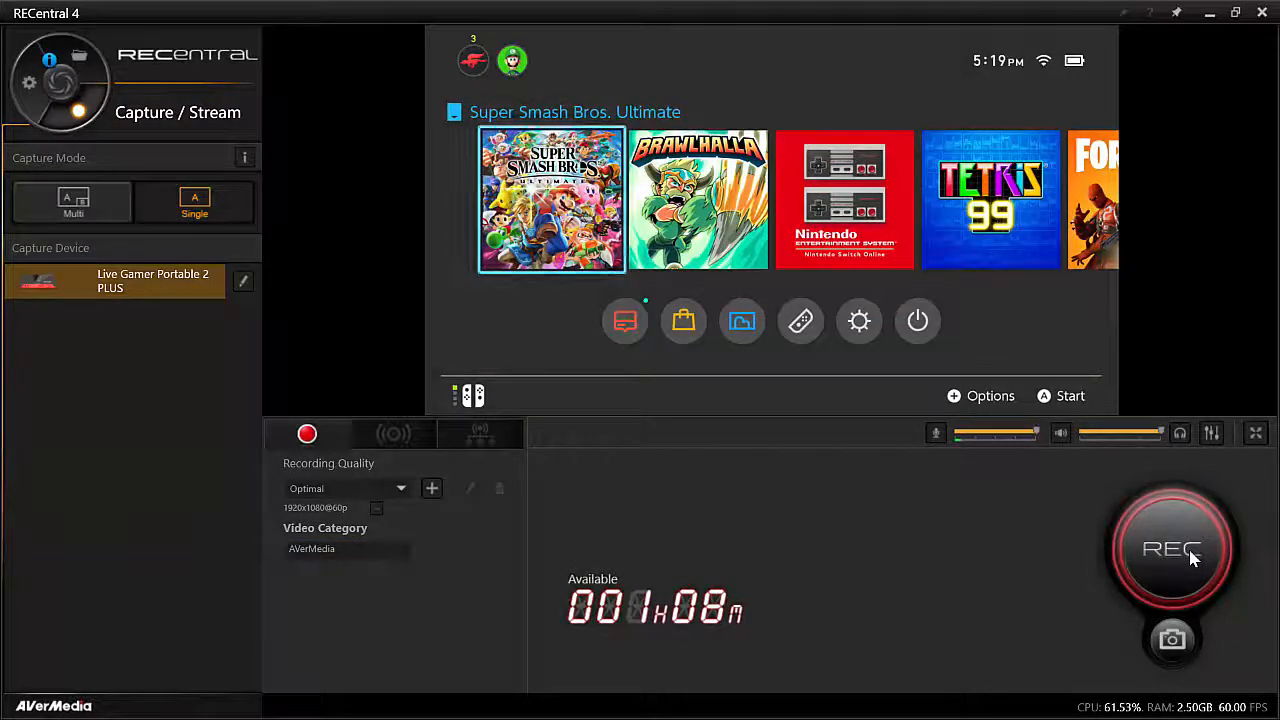
mouse_move(930, 414)
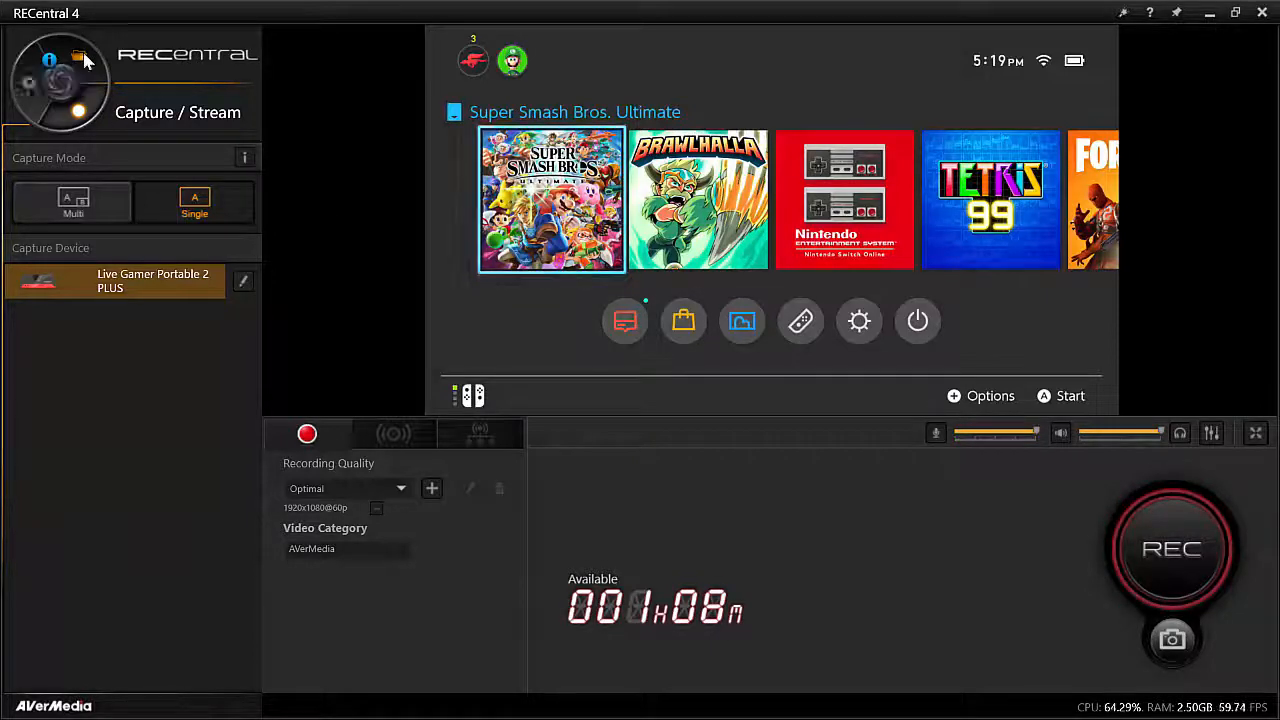
Preview the new seven-second 1920 x 1080 mp4 clip from the Media Share video library
click(76, 112)
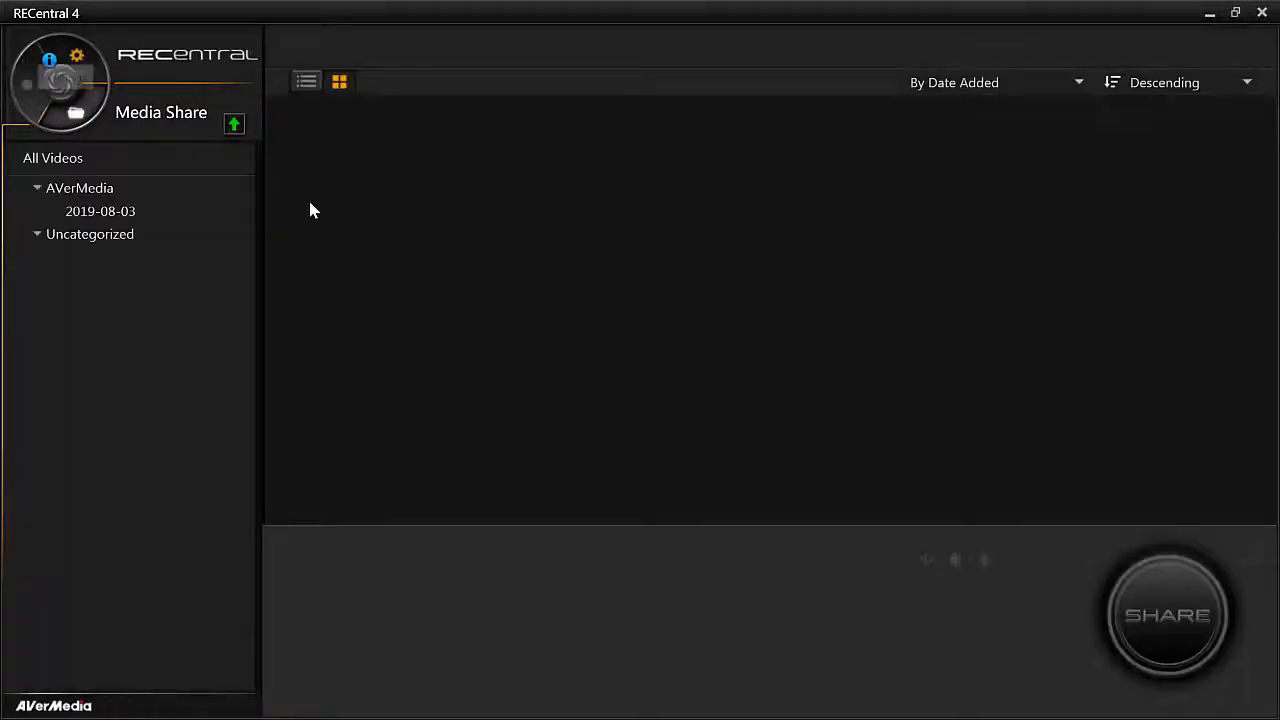
click(52, 158)
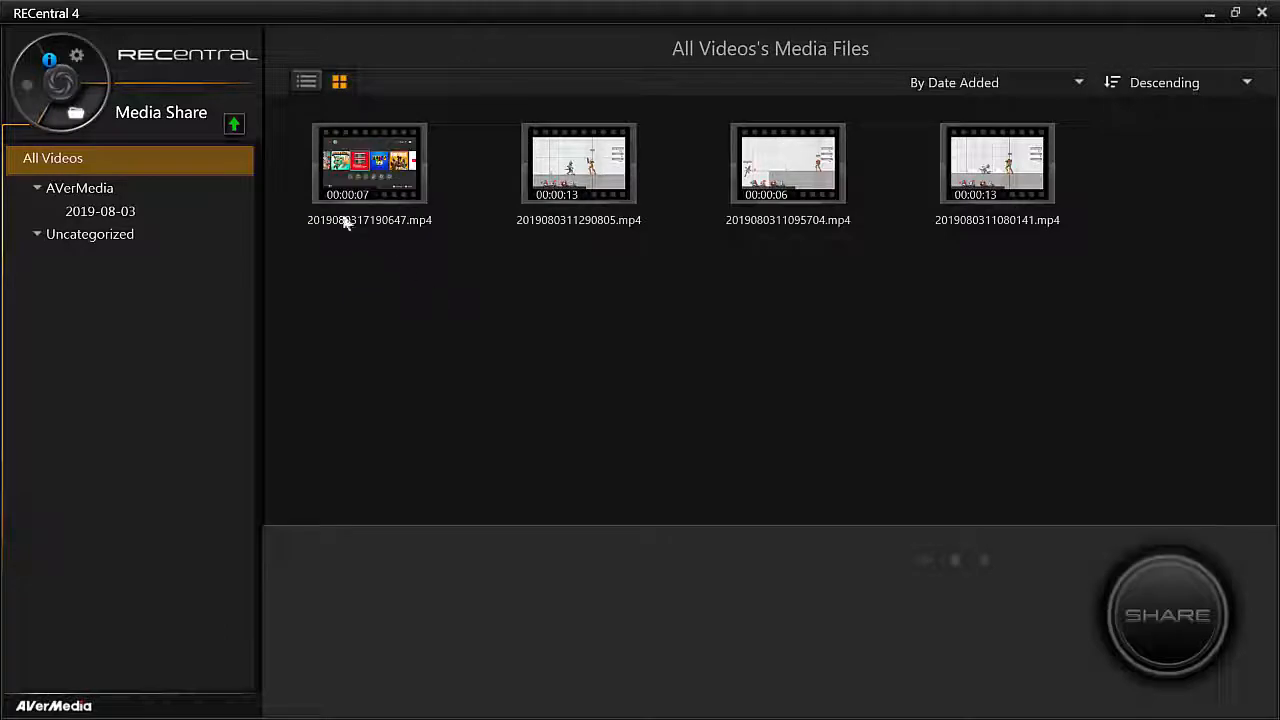
click(368, 164)
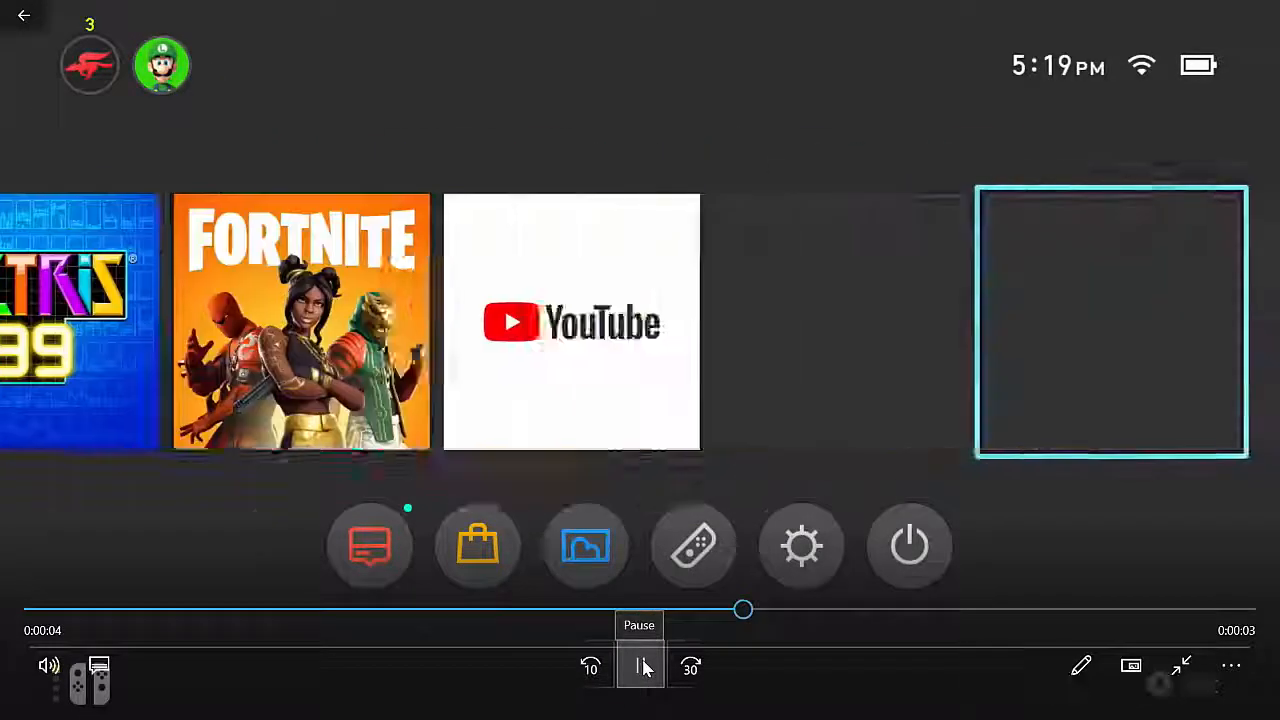
click(640, 668)
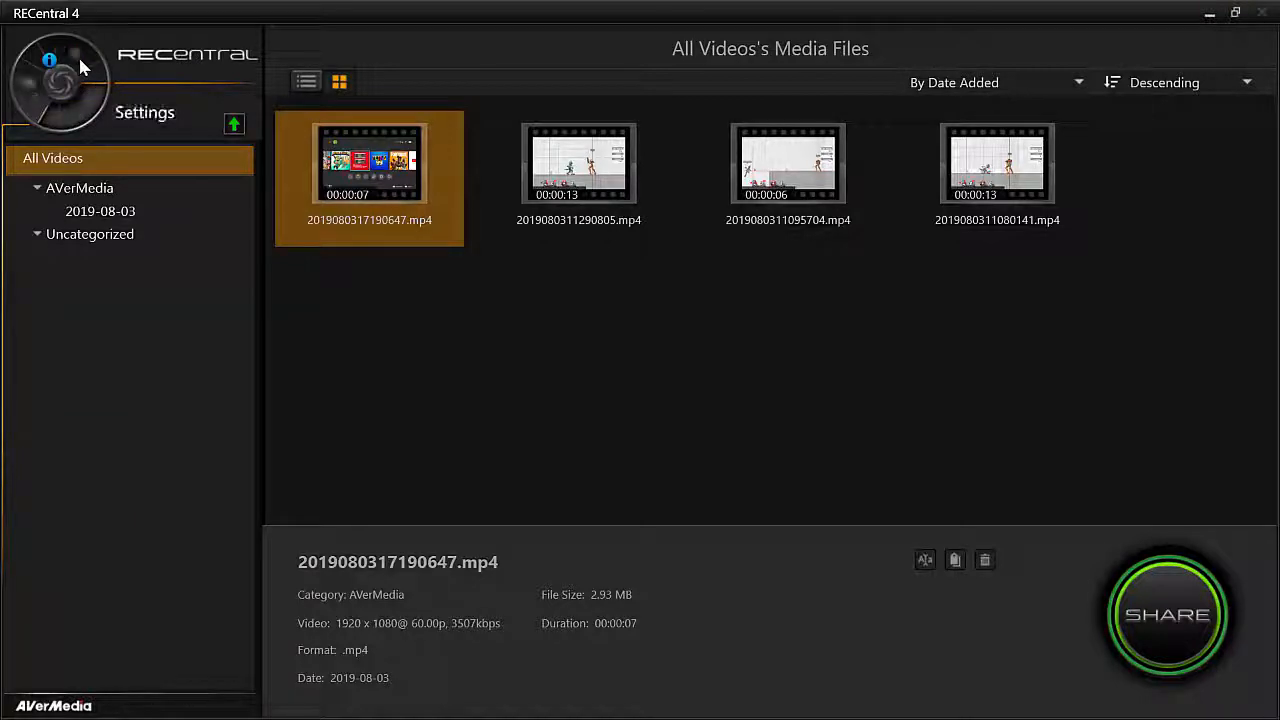
Show the General settings with language English (United States) and the recordings' save path
click(144, 112)
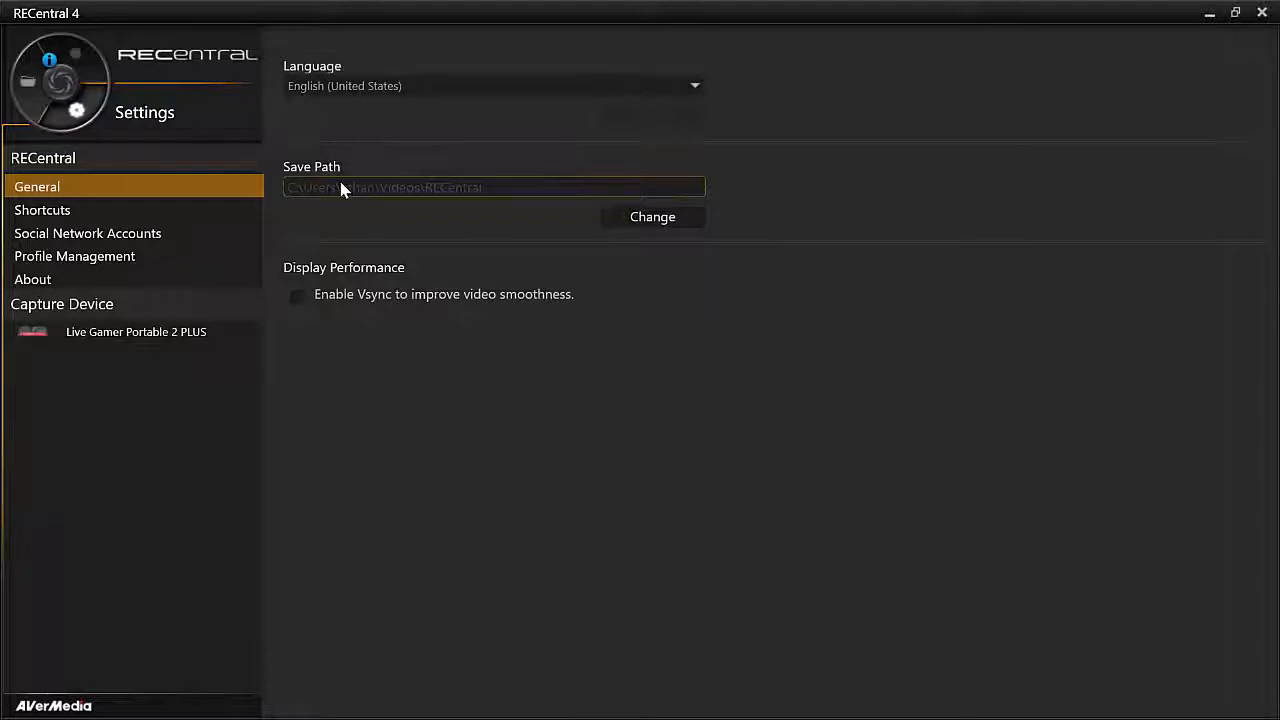
mouse_move(388, 236)
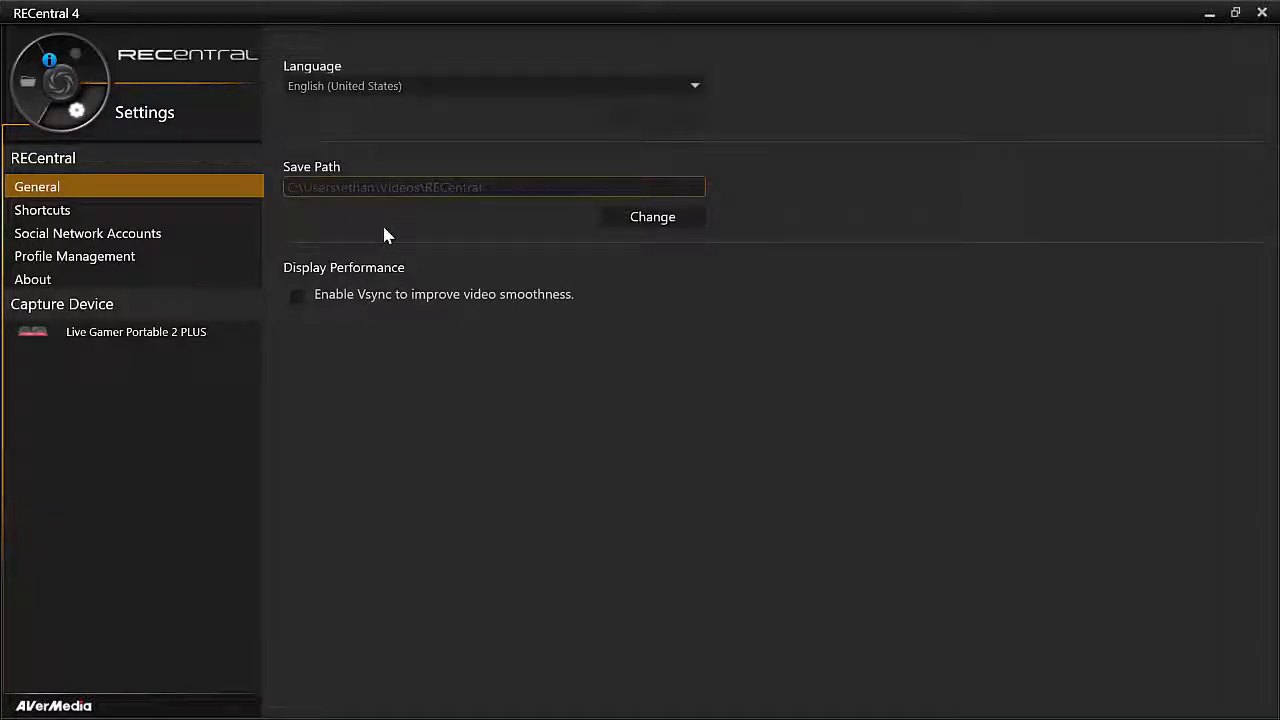
mouse_move(766, 458)
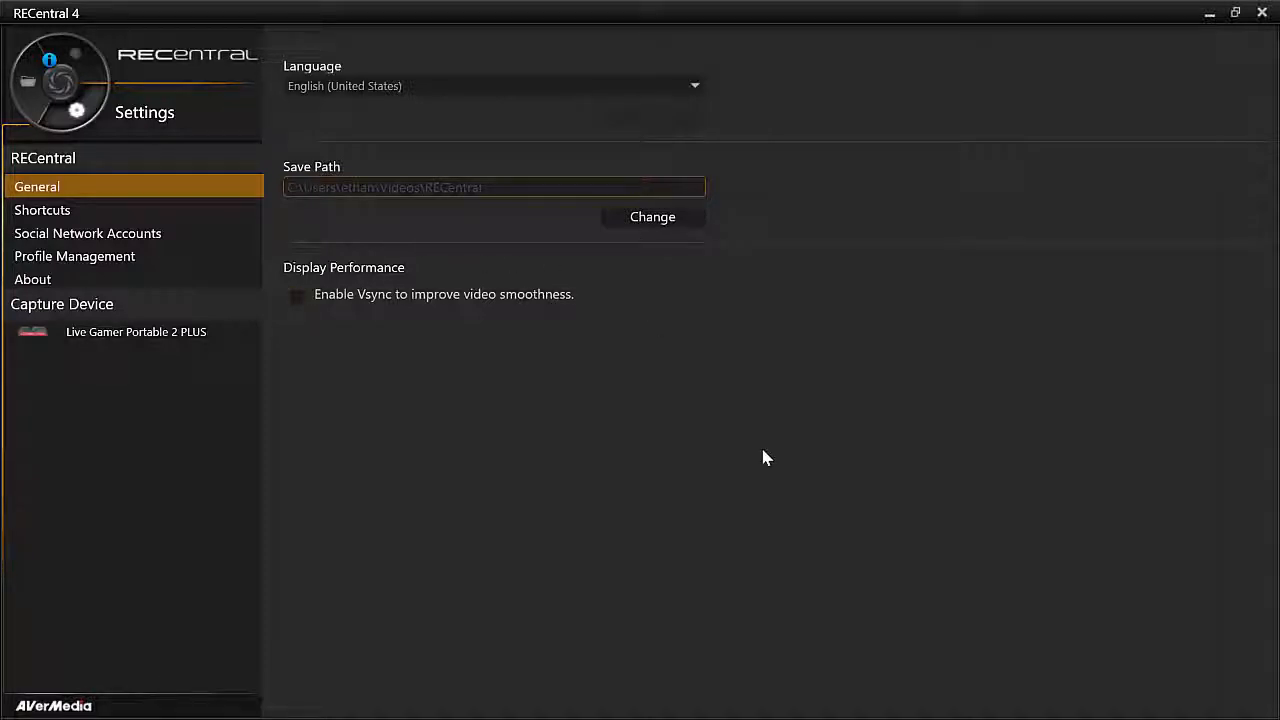
mouse_move(790, 442)
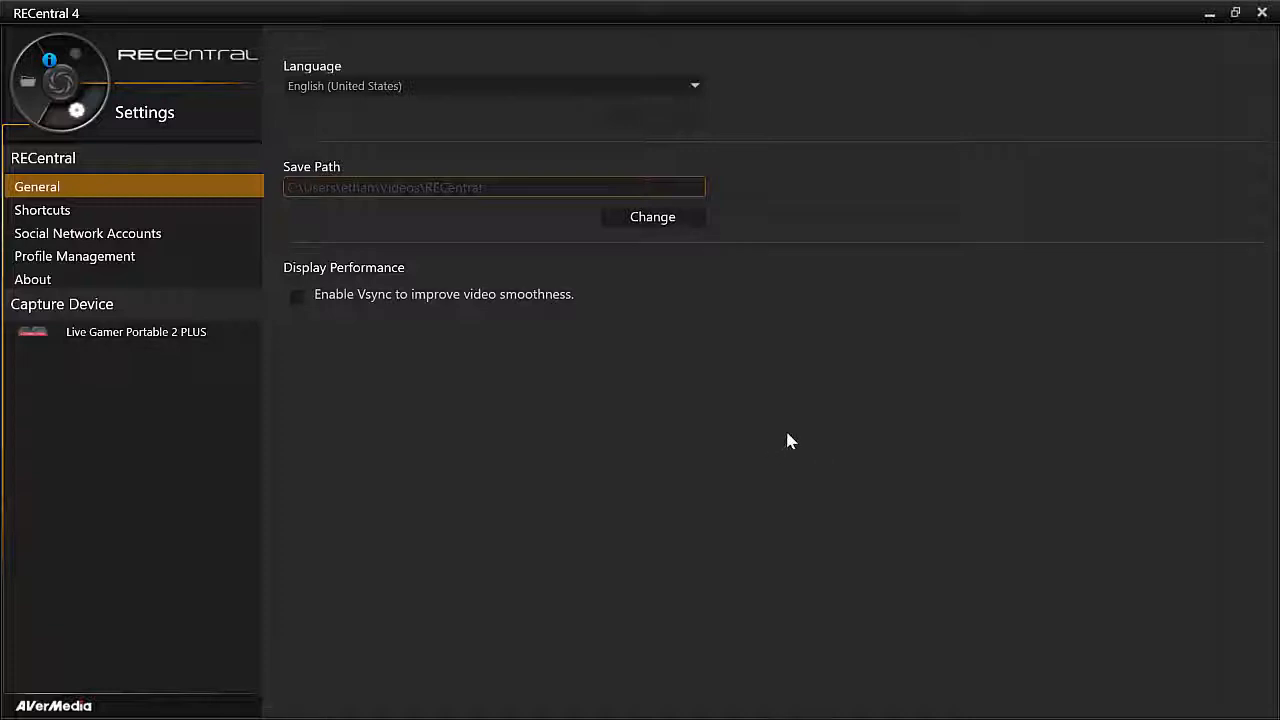